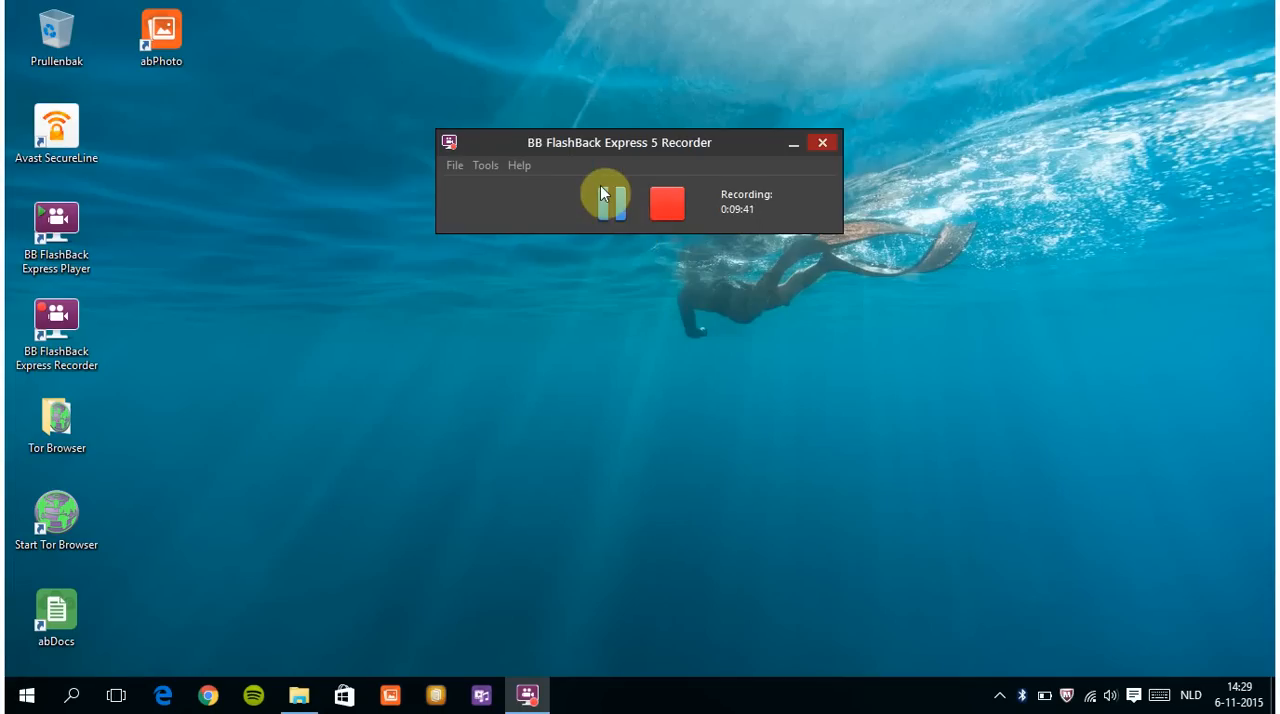
pyautogui.moveTo(610, 203)
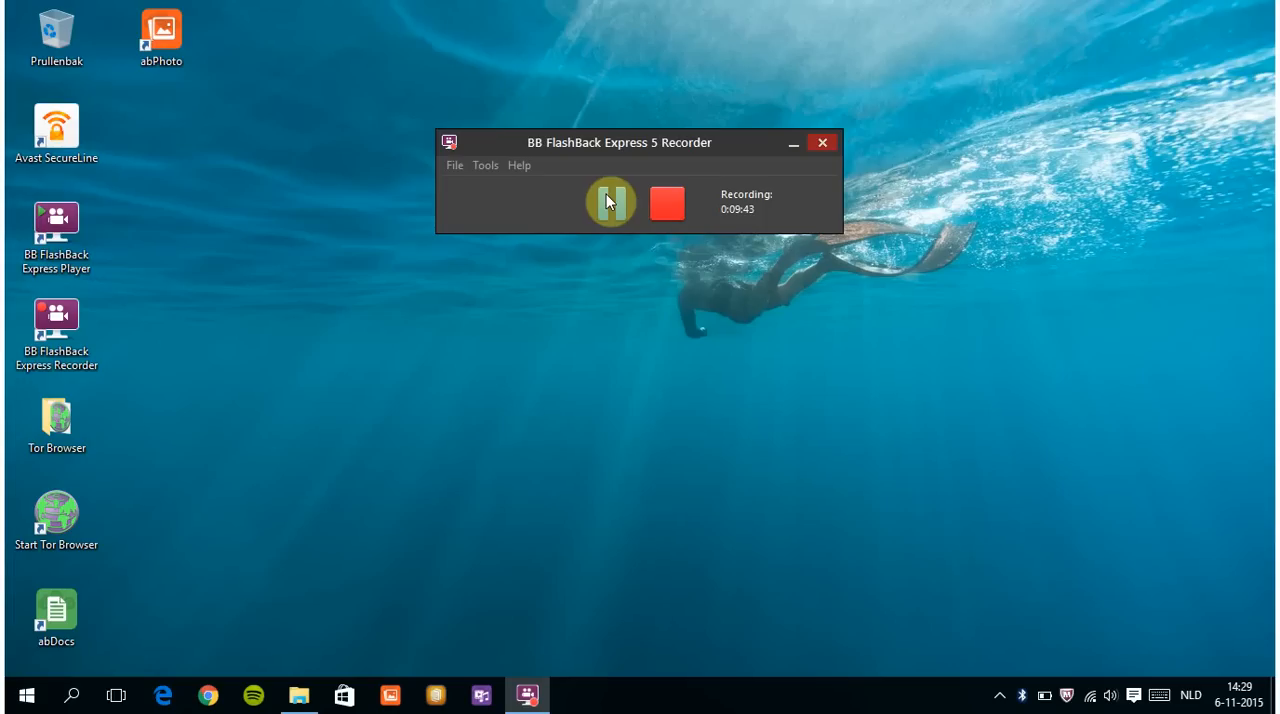